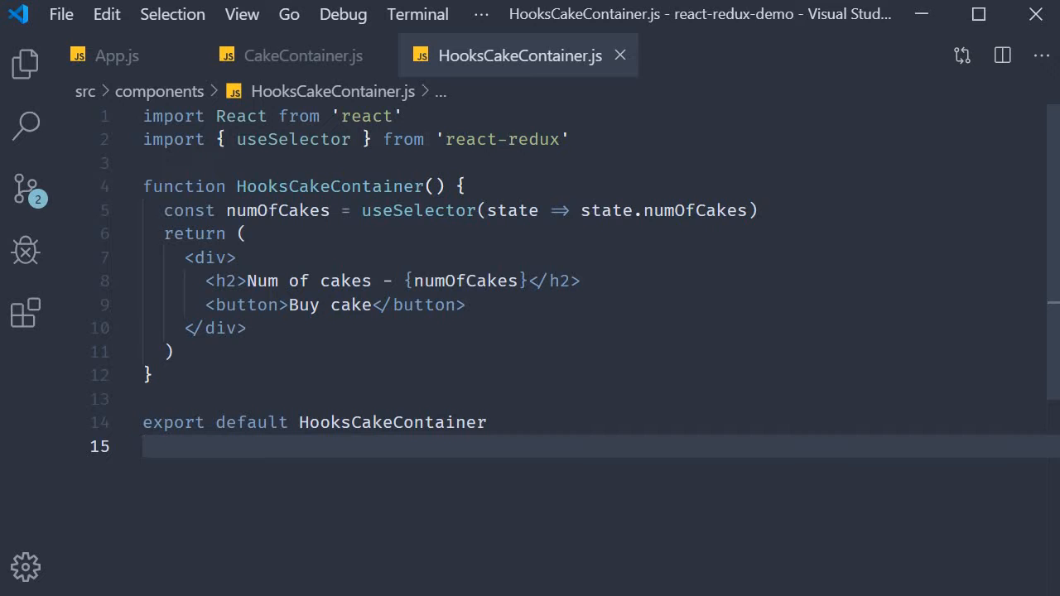
- Add useDispatch after useSelector in the line-2 react-redux import
{"action": "type", "text": ","}
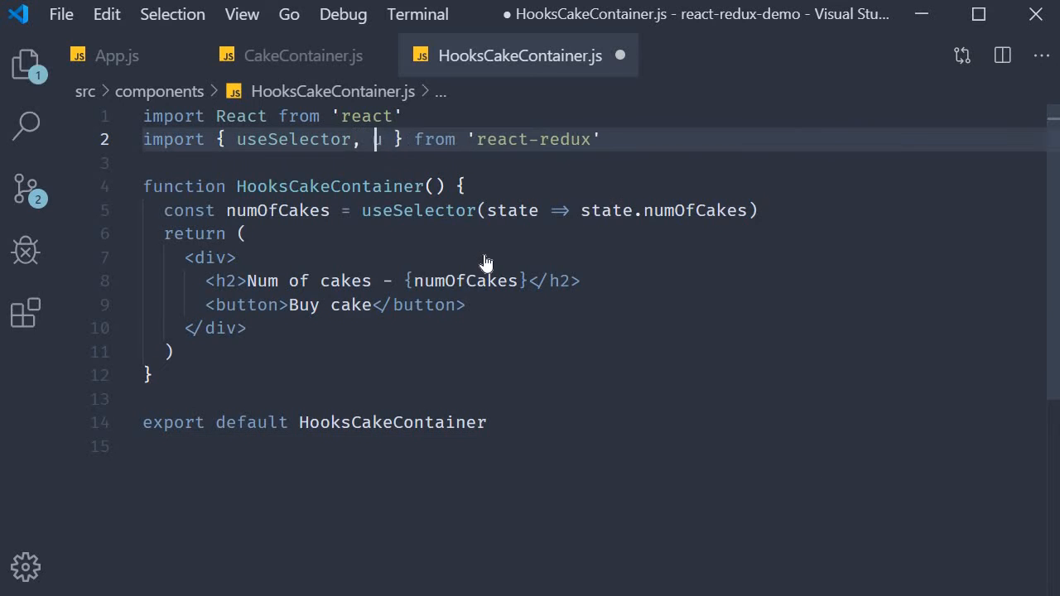
{"action": "type", "text": "useDispatch"}
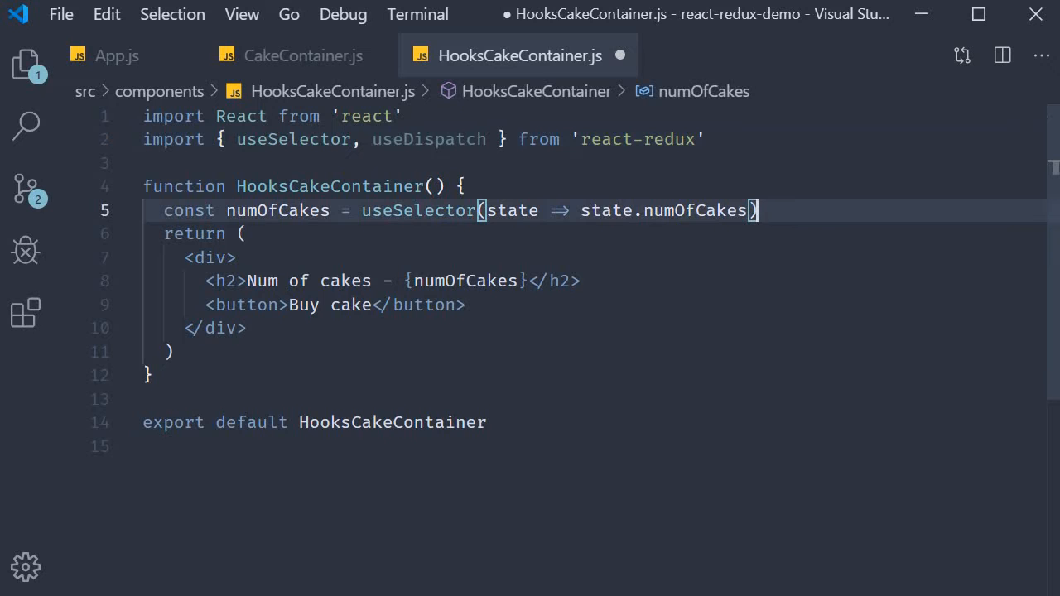
- Add a line below useSelector declaring const dispatch = useDispatch()
{"action": "key", "text": "Enter"}
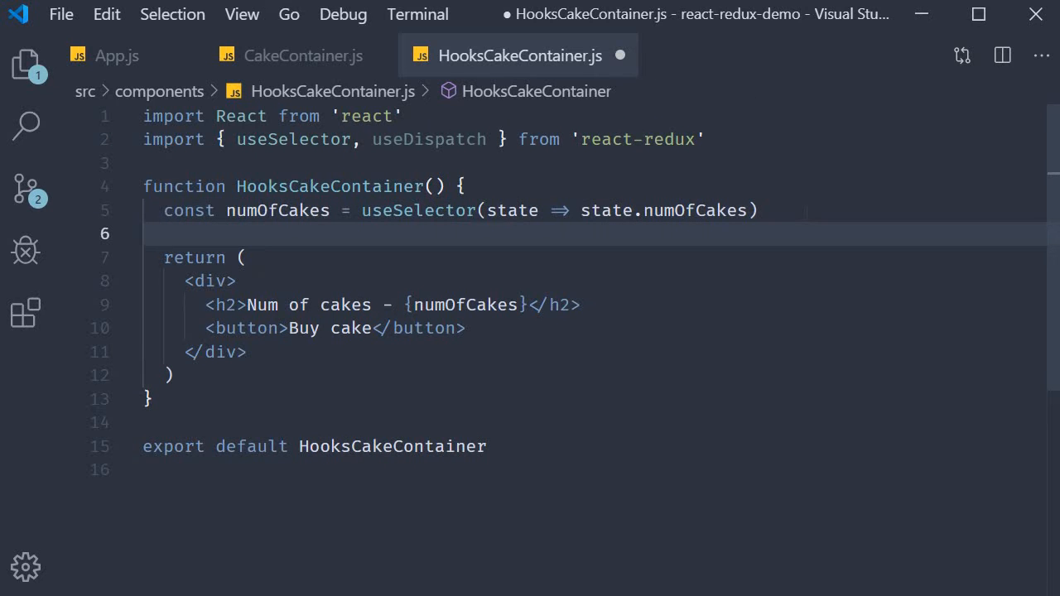
{"action": "type", "text": "useDispatch"}
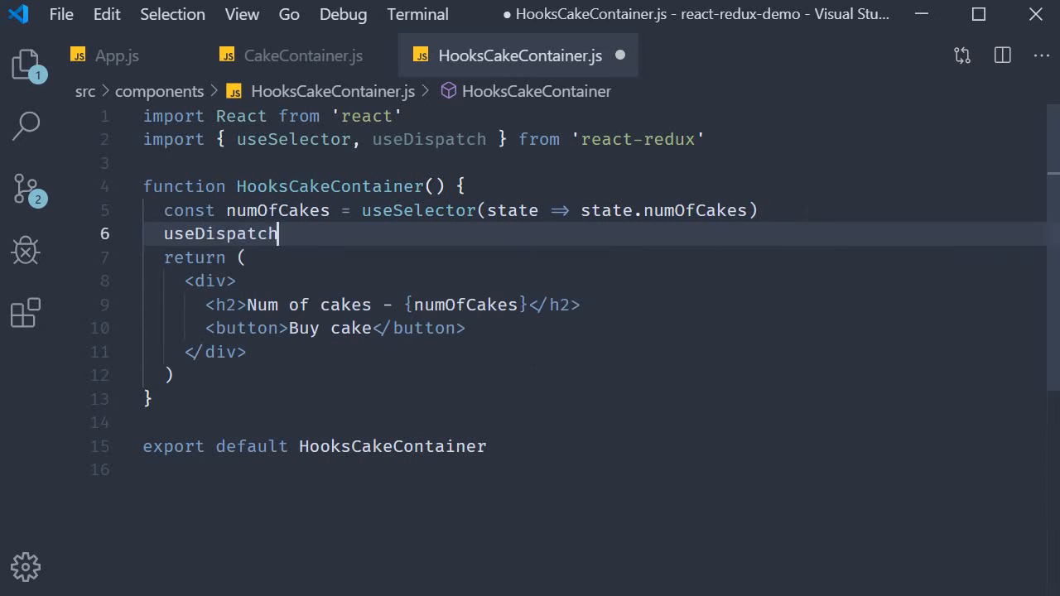
{"action": "type", "text": "()"}
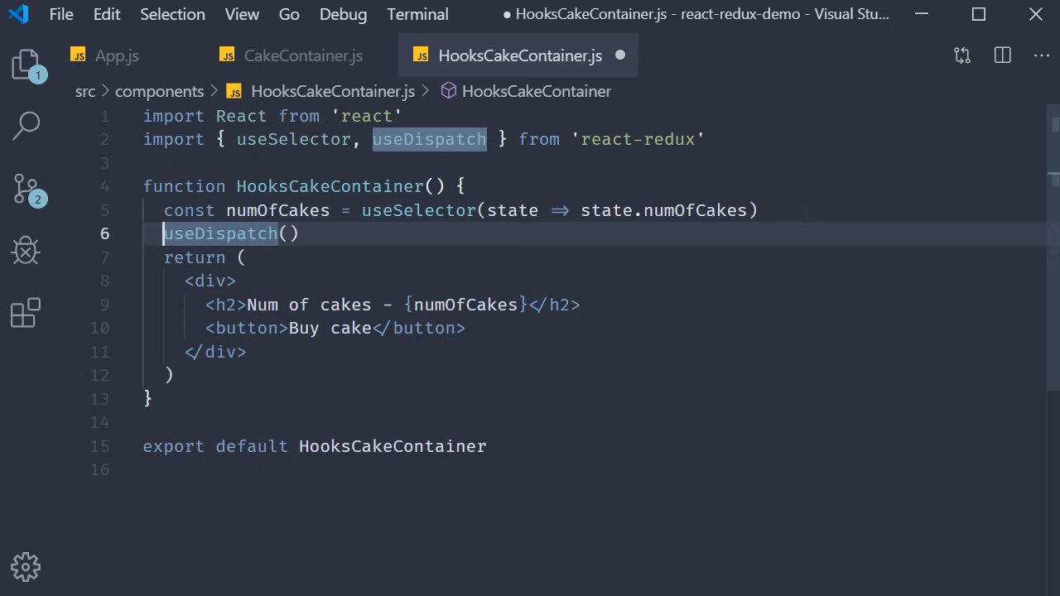
{"action": "type", "text": "const dispatch ="}
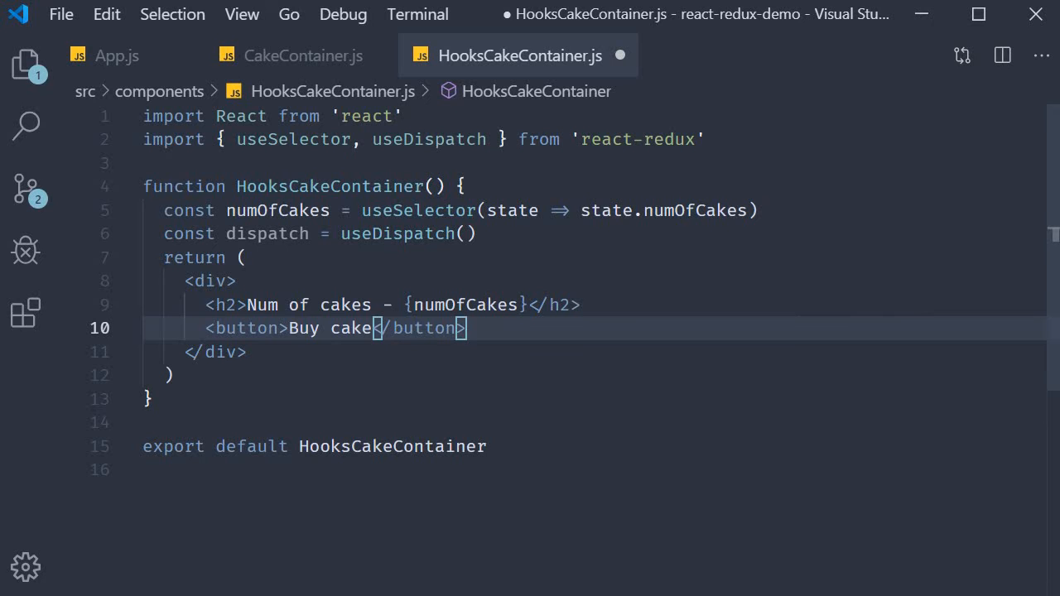
- Give the Buy cake button onClick={() => dispatch(buyCake())}
{"action": "type", "text": "onClick={}"}
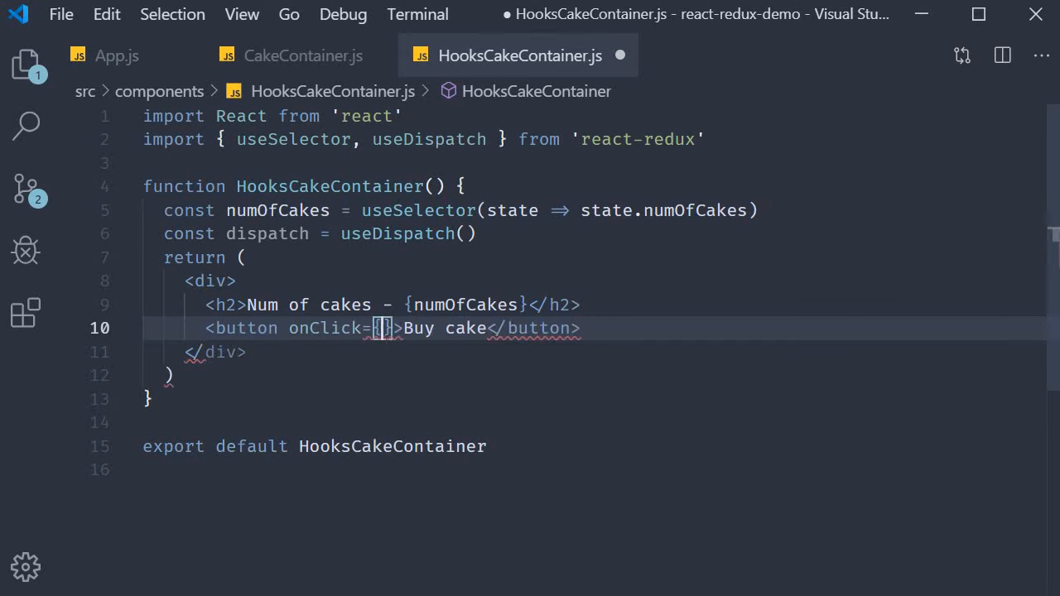
{"action": "type", "text": "() => disp"}
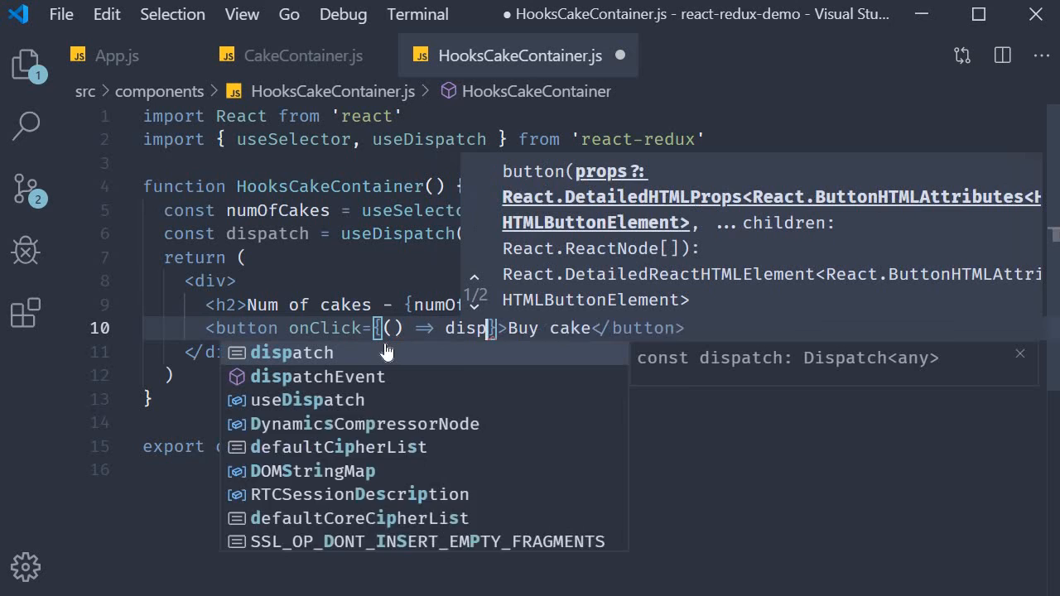
{"action": "type", "text": "buy"}
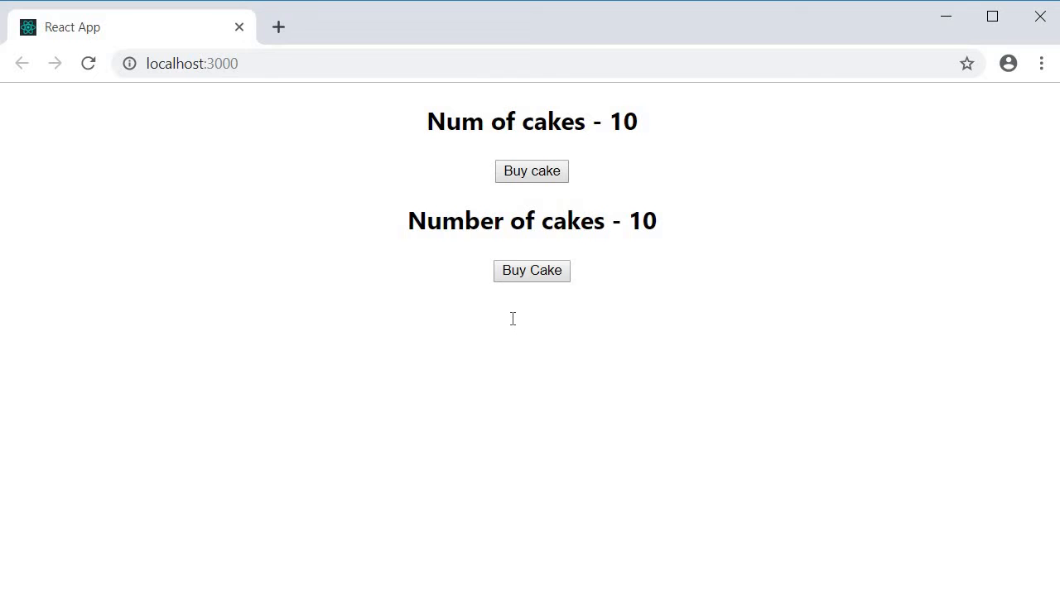
{"action": "mouse_move", "coordinate": [532, 171]}
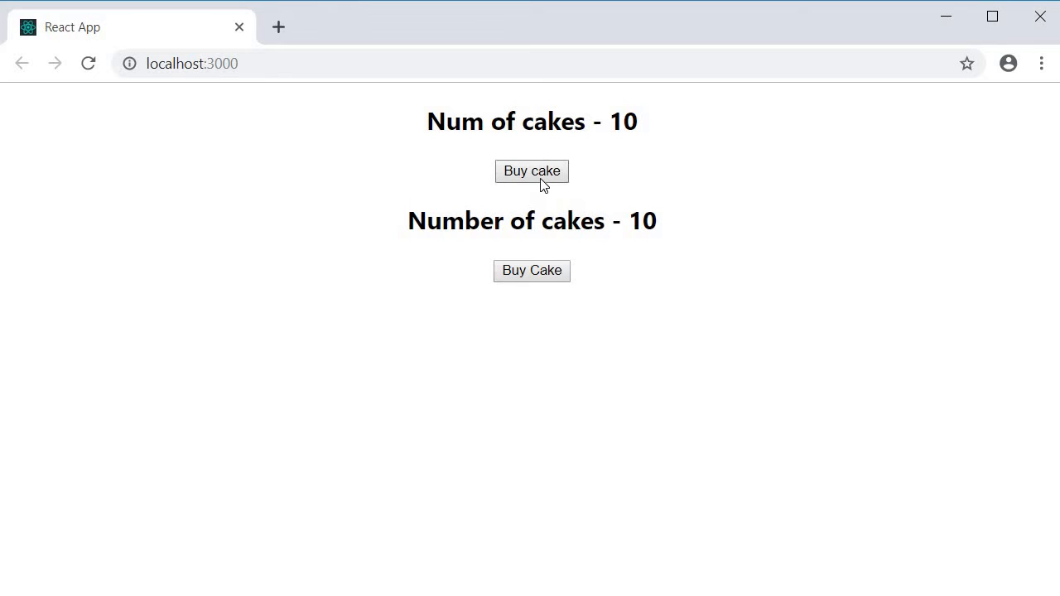
- Click the first Buy cake button on localhost:3000, then open CakeContainer.js for comparison
{"action": "left_click", "coordinate": [531, 171]}
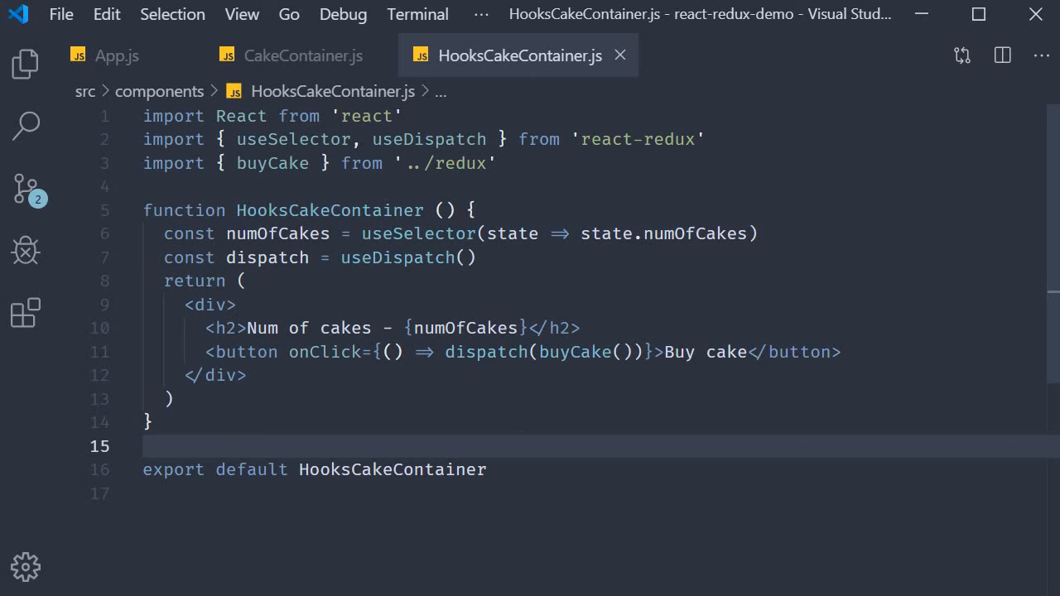
{"action": "left_click", "coordinate": [302, 55]}
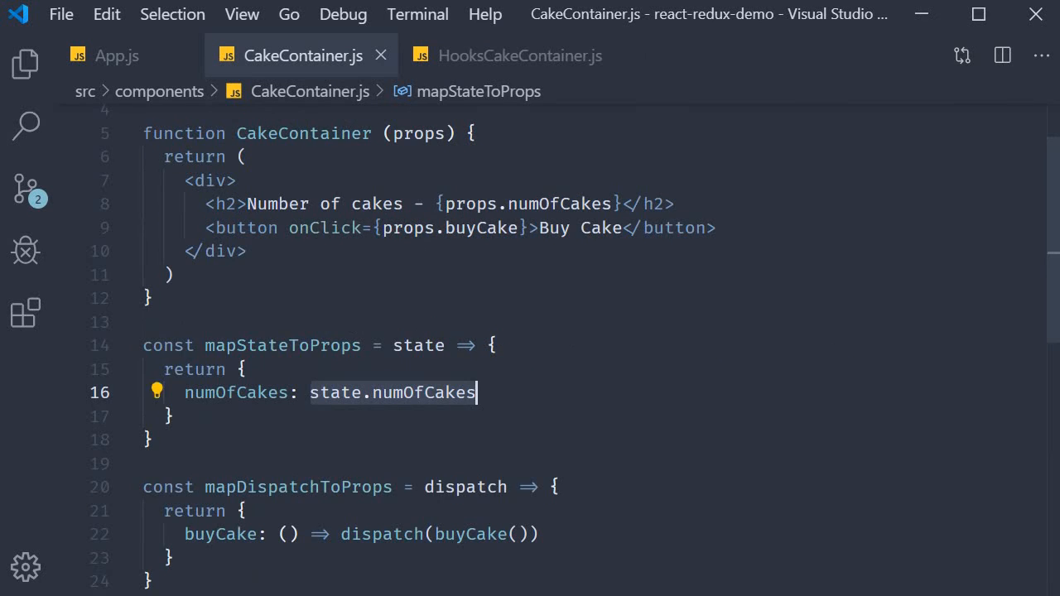
{"action": "scroll", "scroll_direction": "down", "scroll_amount": 3}
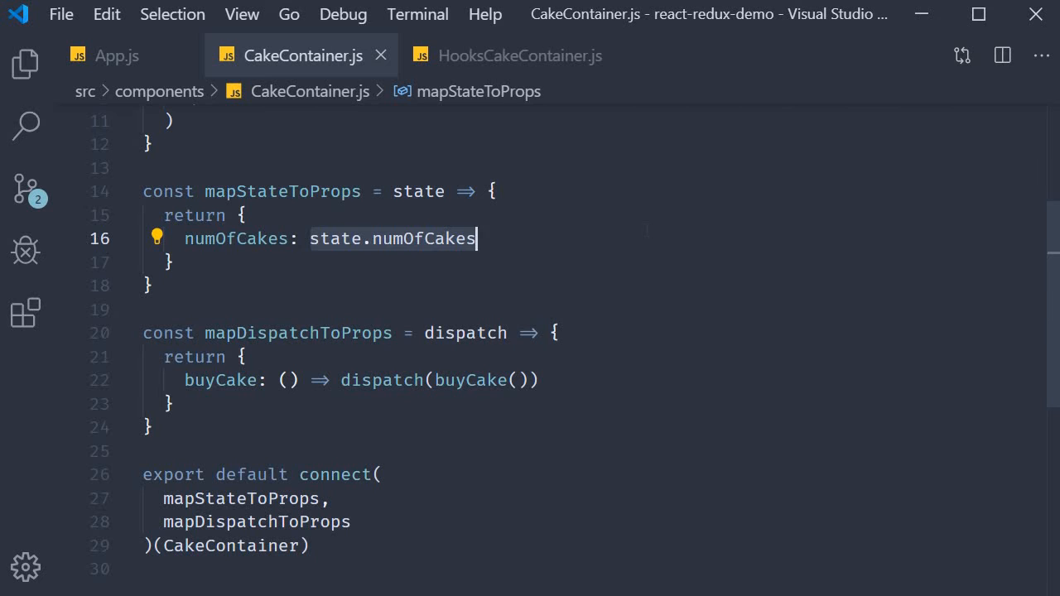
{"action": "left_click", "coordinate": [519, 55]}
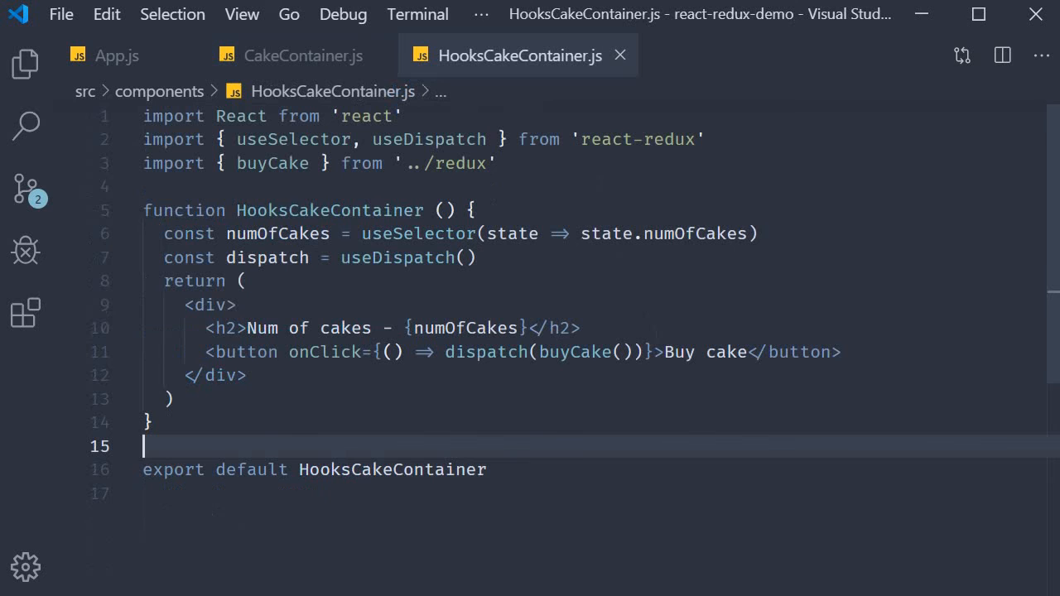